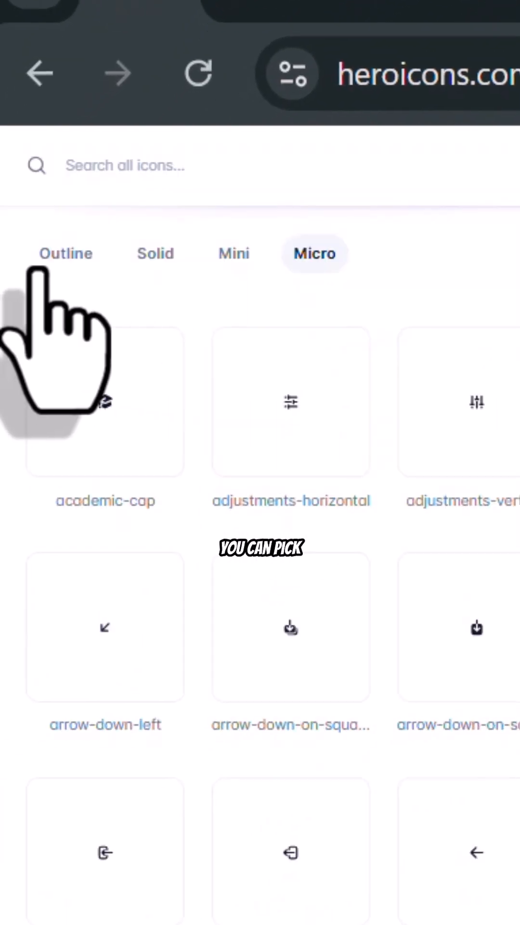
# - Show the Heroicons set in the Outline style, then the Solid style
pyautogui.click(65, 254)
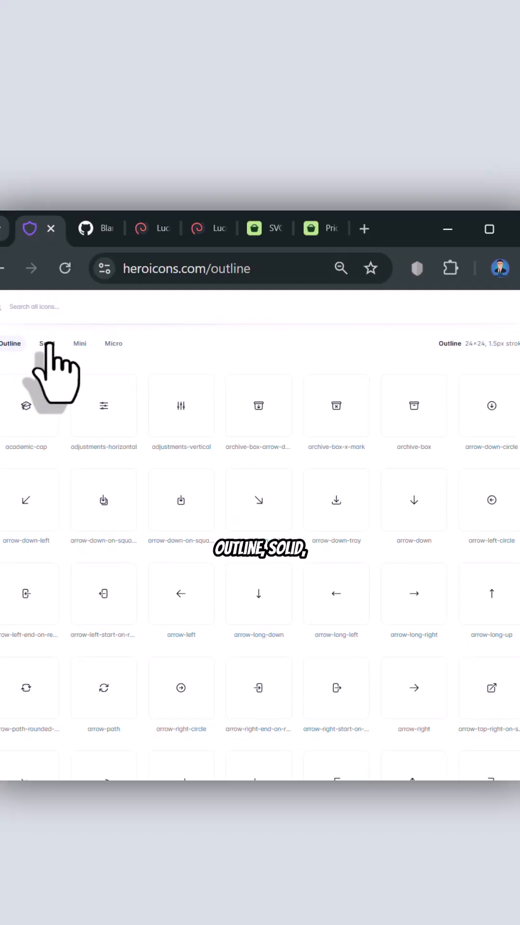
pyautogui.click(44, 343)
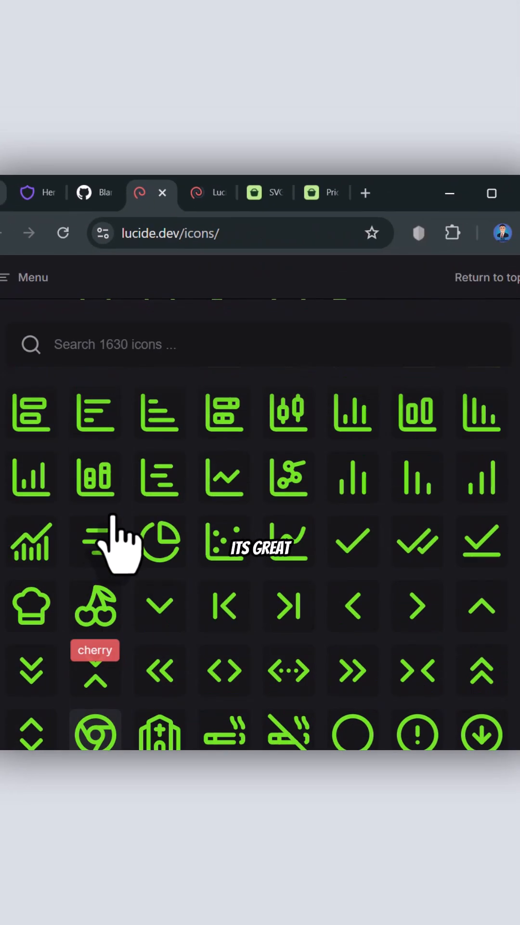
# - In the Customizer, thicken the icon stroke to about 2.25px with the orange #eb510f color
pyautogui.scroll(-3)
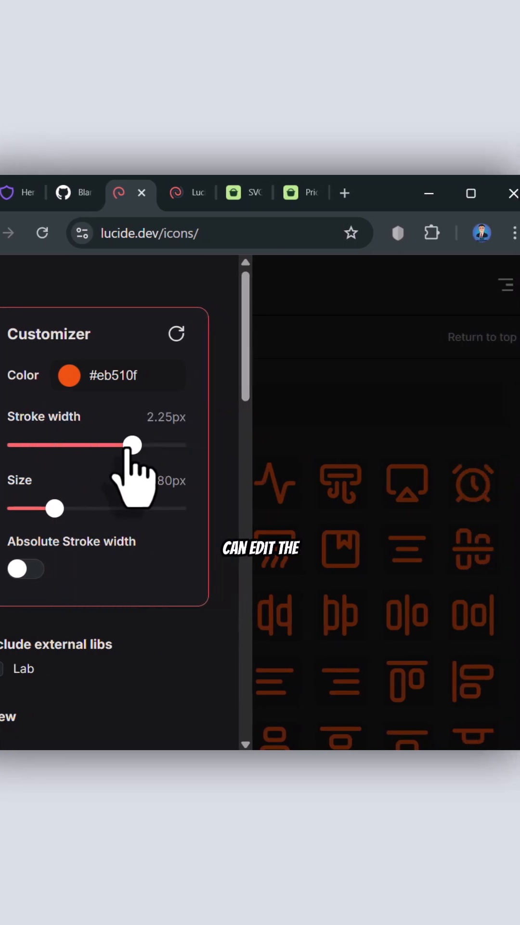
pyautogui.moveTo(53, 508); pyautogui.dragTo(100, 507)
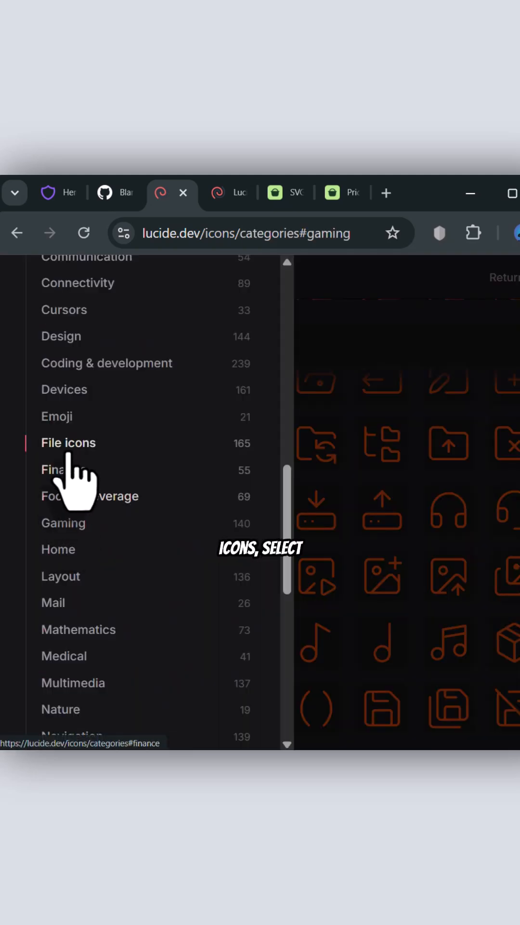
# - Jump to the Finance category in Lucide's categories sidebar
pyautogui.click(65, 388)
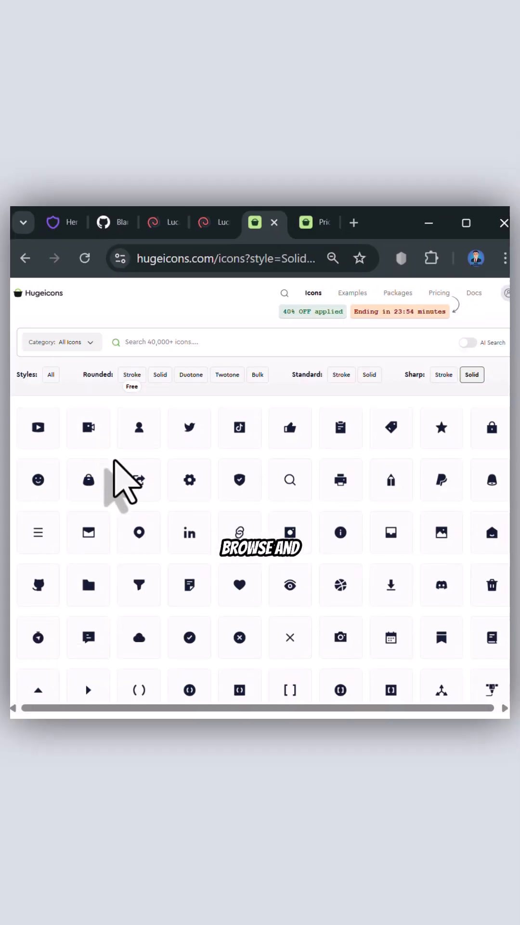
pyautogui.moveTo(142, 484)
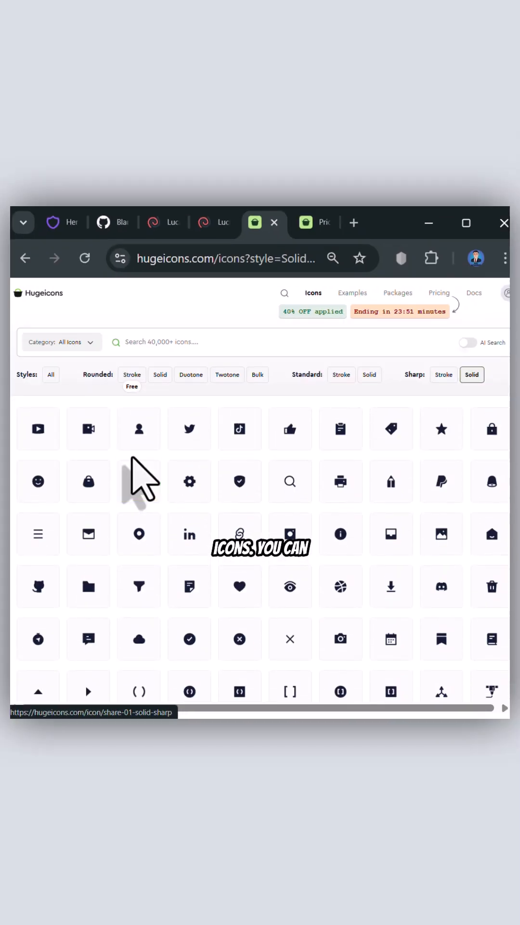
# - Compare rounded Stroke, Duotone and Twotone styles, then view the Free plan's 4,000+ icons detail
pyautogui.click(132, 375)
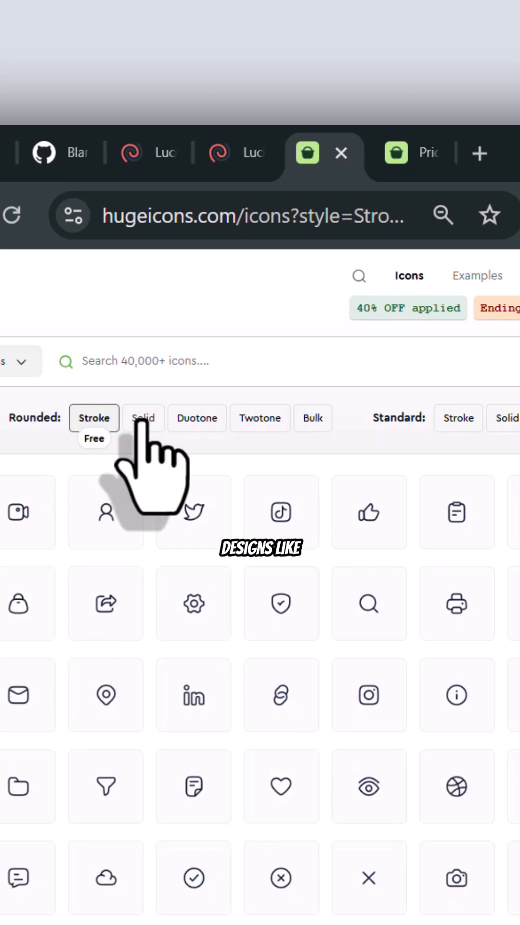
pyautogui.click(197, 418)
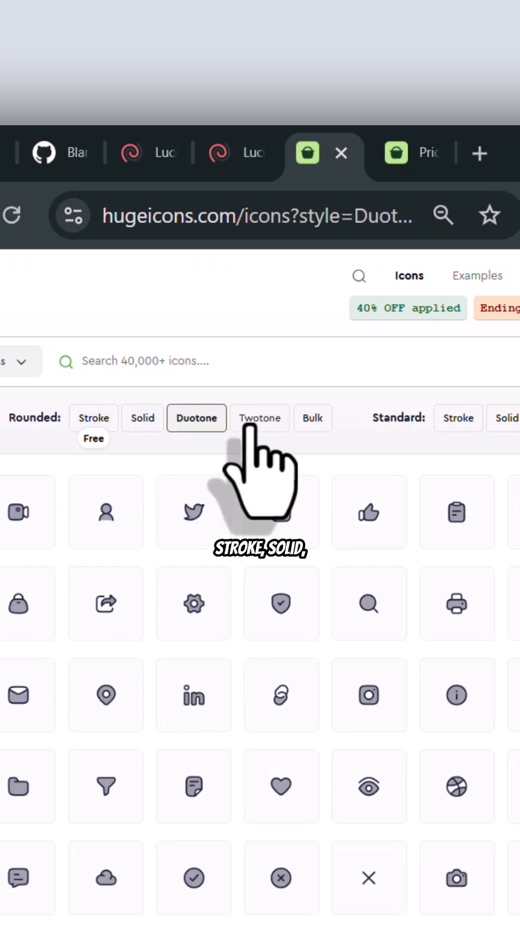
pyautogui.click(459, 418)
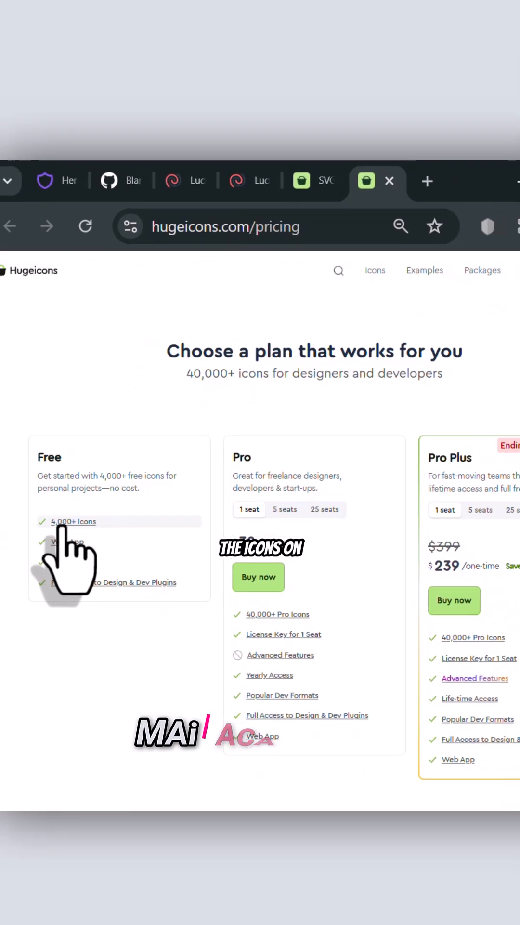
pyautogui.click(73, 521)
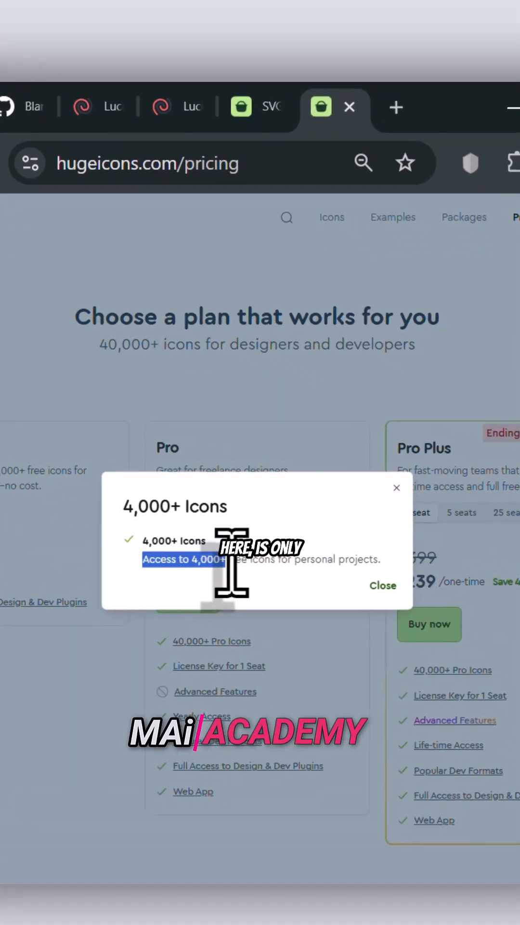